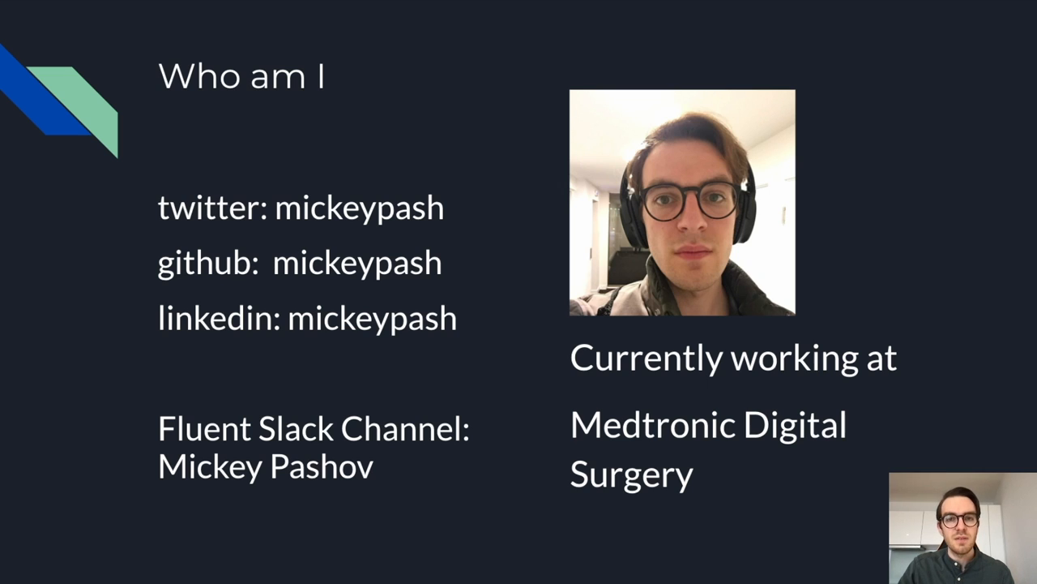
Step: Advance past the 'Who am I' intro to the Medtronic Digital Surgery focus-areas slide
key("Right")
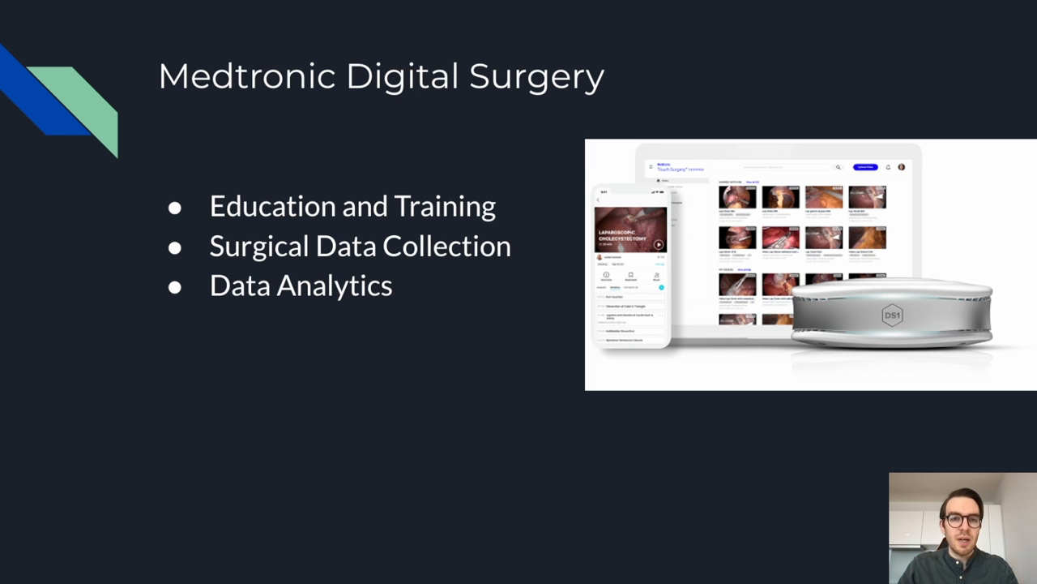
key("Right")
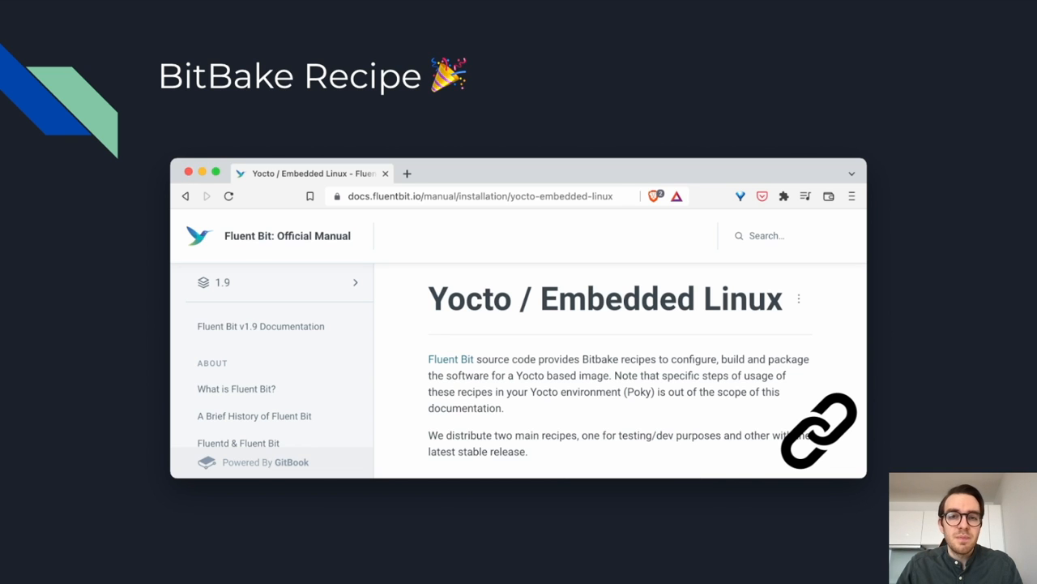
key("Right")
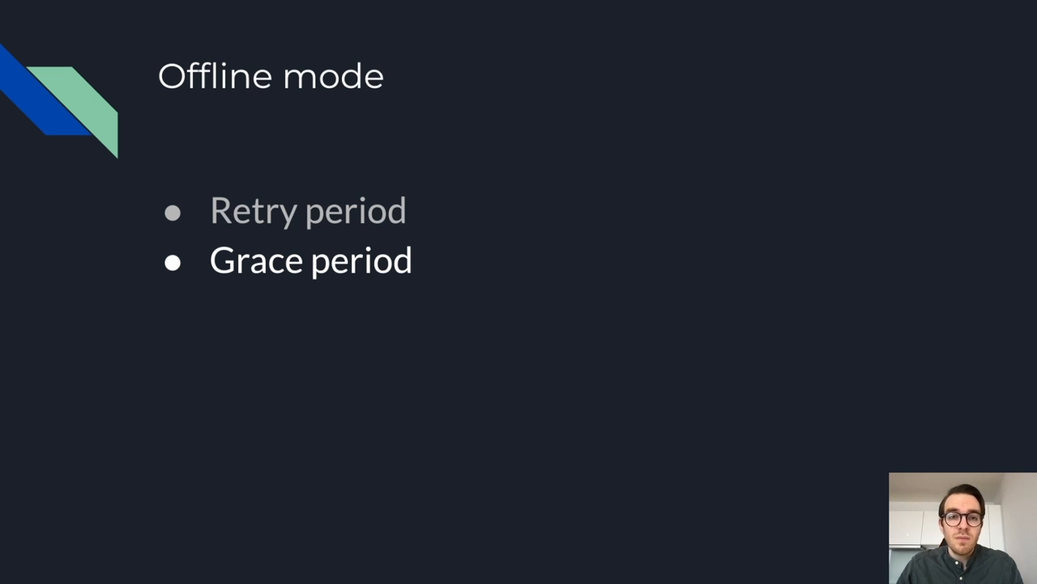
Step: Advance from the Offline mode slide to the 'Architectures' section title slide
key("Right")
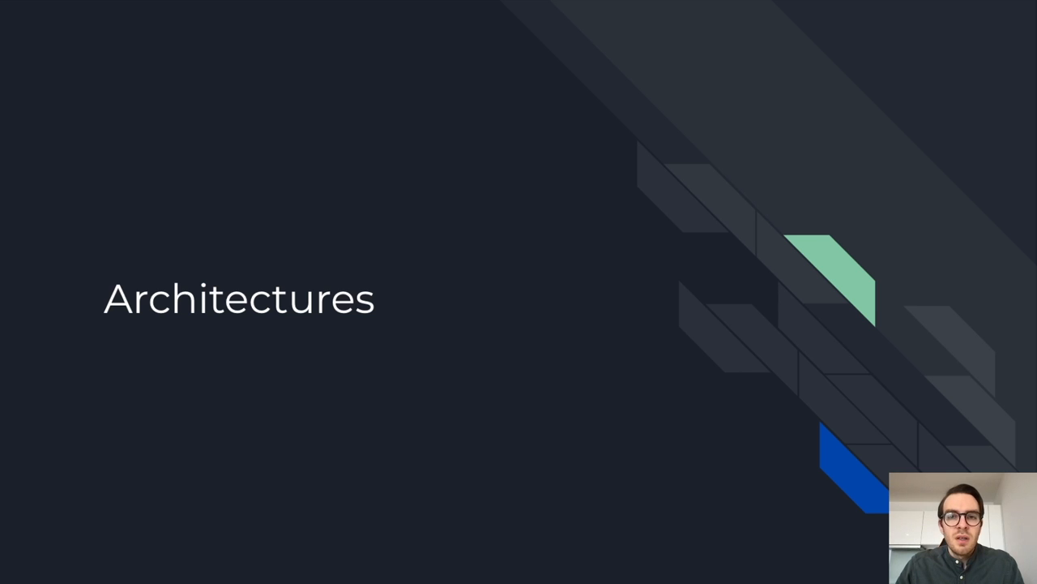
key("Right")
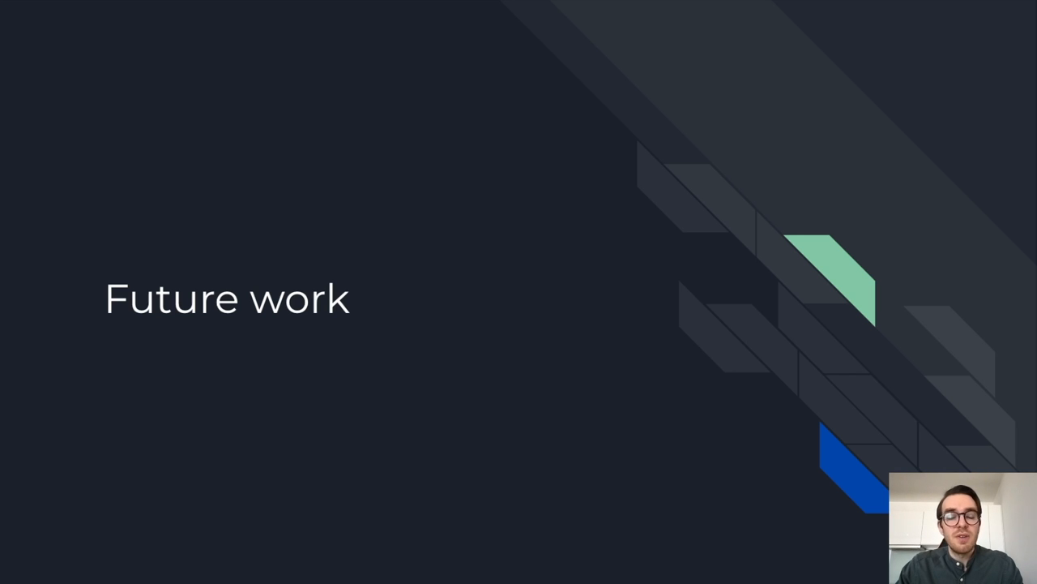
key("Right")
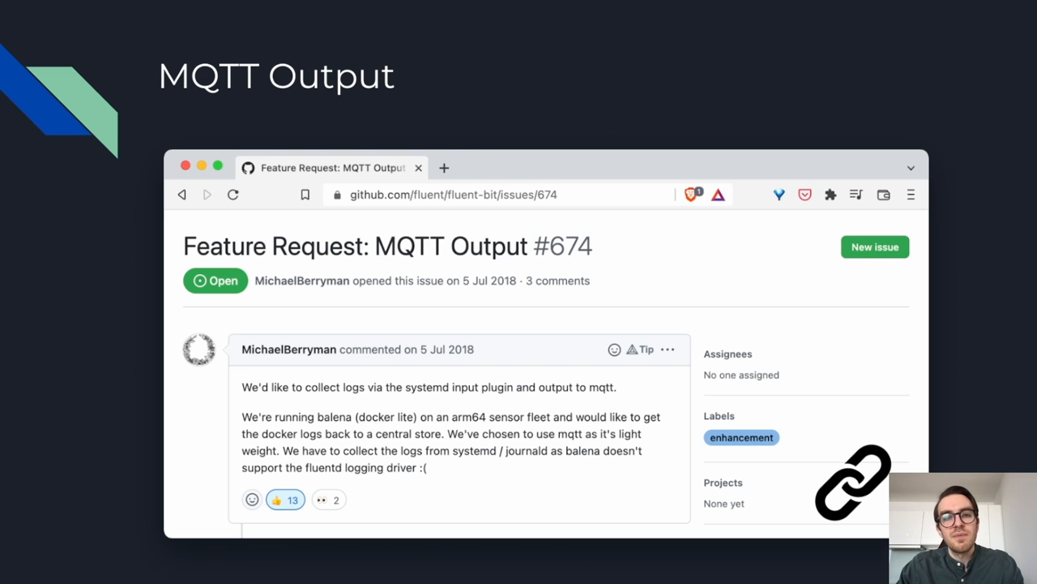
Step: Advance from the MQTT Output slide to the closing 'Thanks for listening!' slide
key("Right")
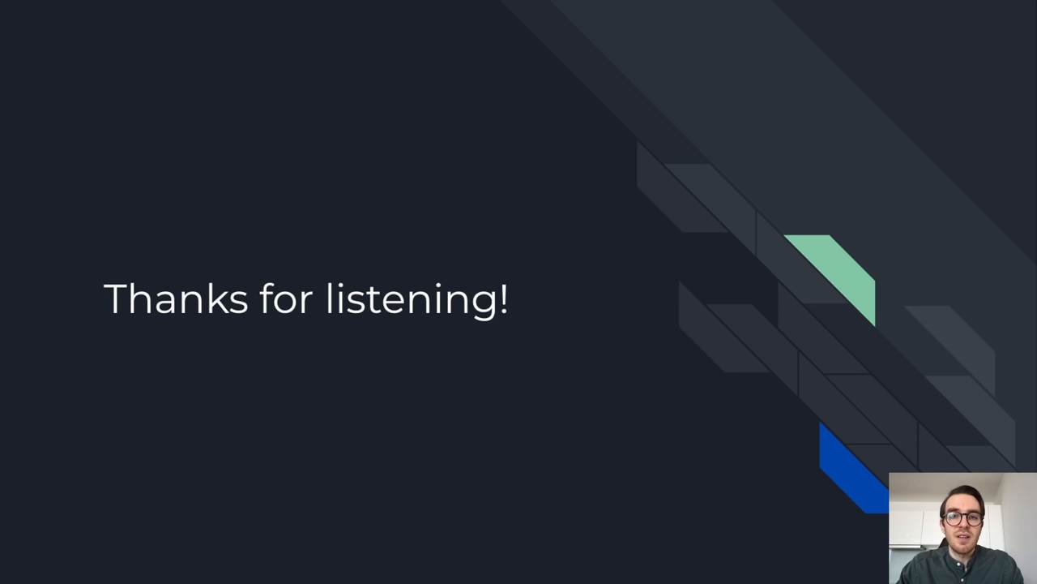